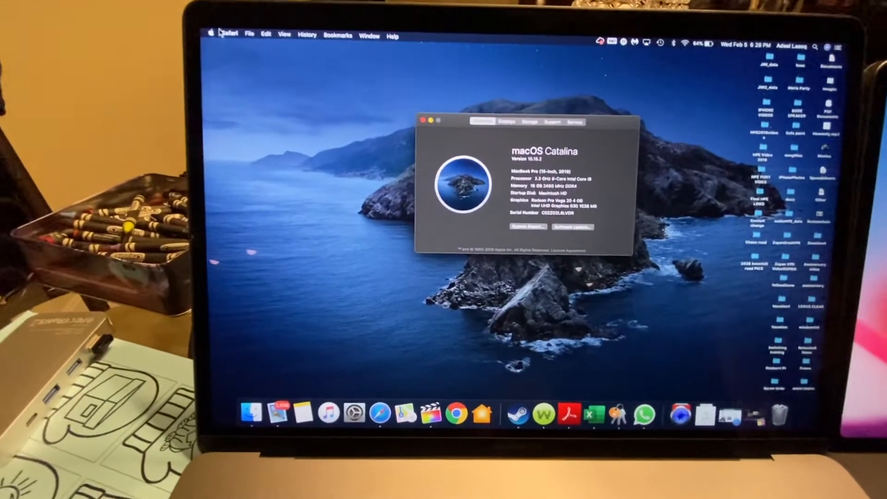
- Reopen About This Mac to show the 15.4-inch 2880 x 1800 display with Radeon Pro Vega 20
click(424, 120)
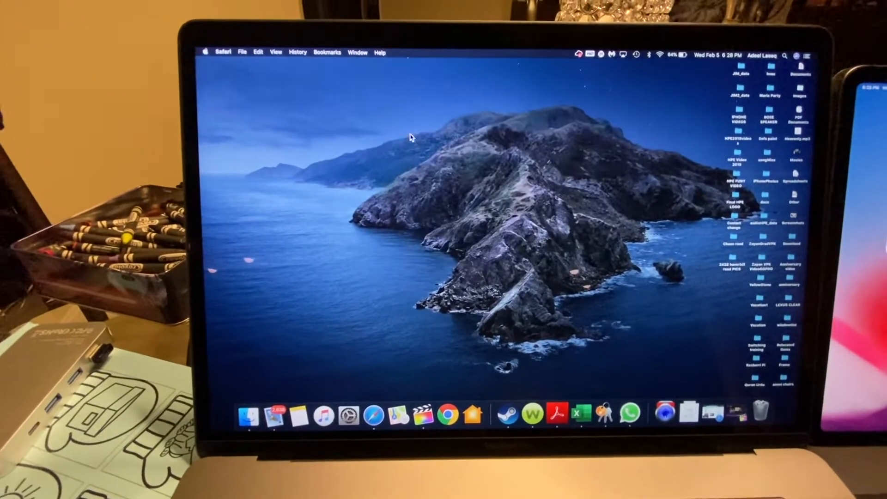
click(206, 50)
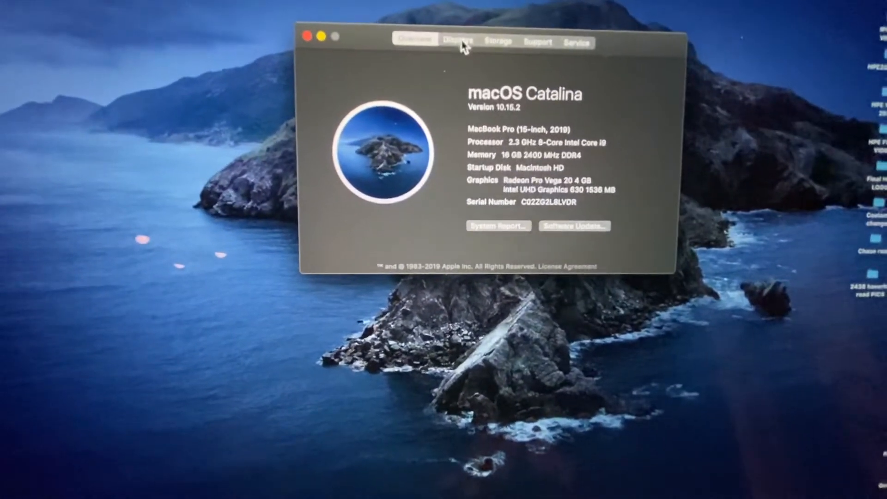
click(457, 40)
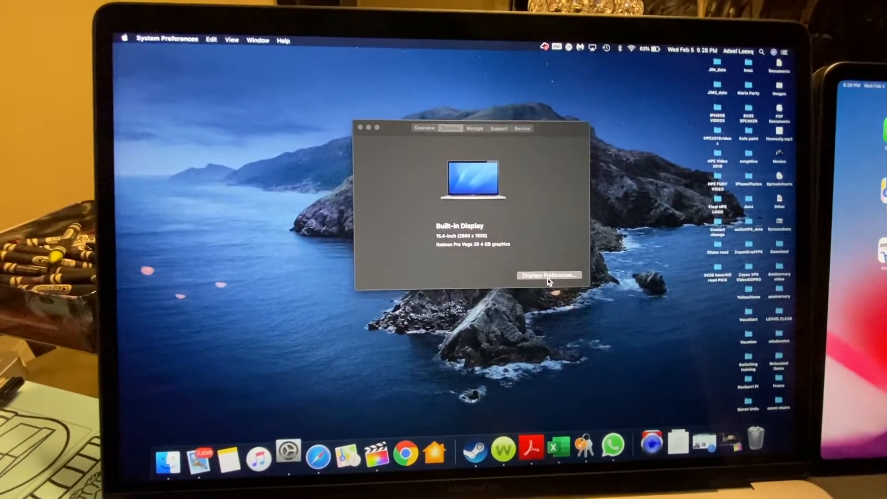
- Open the Built-in Retina Display settings from About This Mac's Displays Preferences button
click(549, 274)
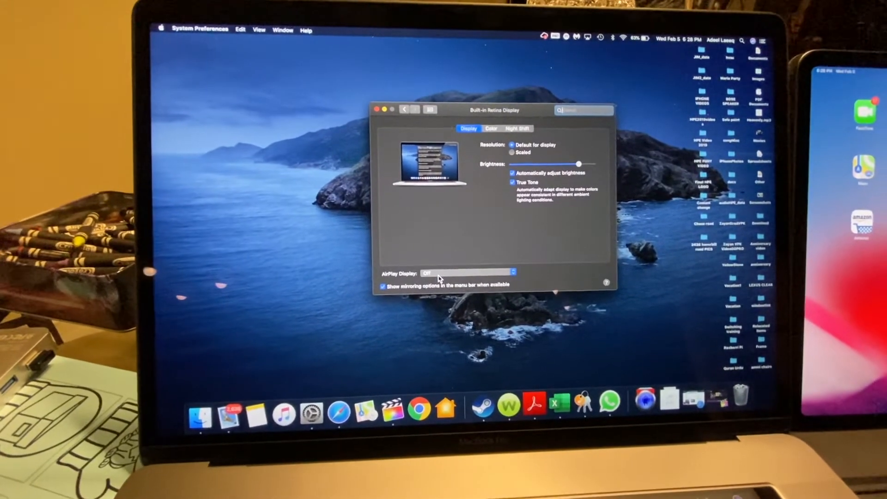
- Choose iPad Pro X from the AirPlay Display destination list
click(468, 272)
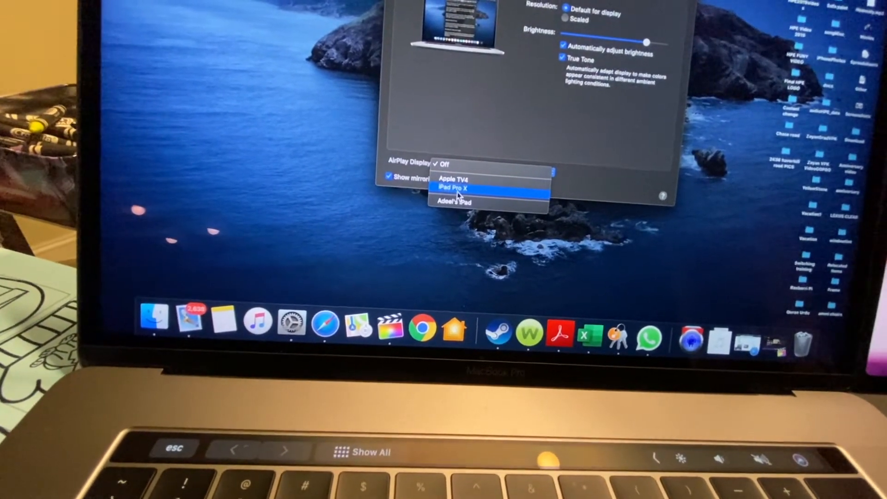
click(455, 188)
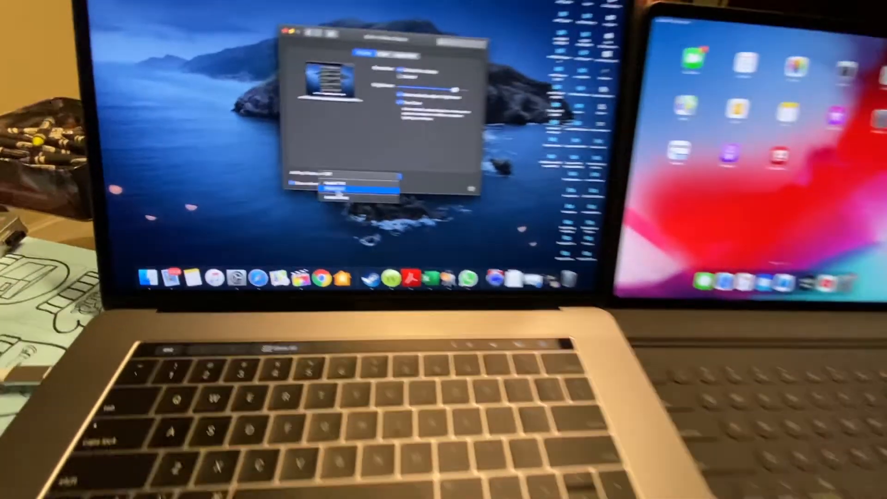